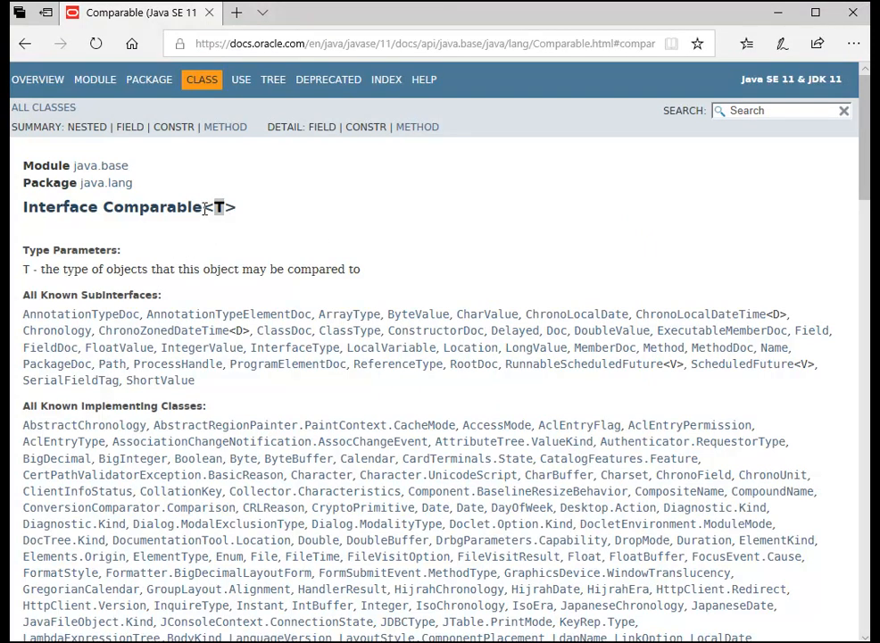
- Highlight the type parameter T in the Comparable heading, then scroll to the Method Summary listing compareTo(T o)
double_click(218, 207)
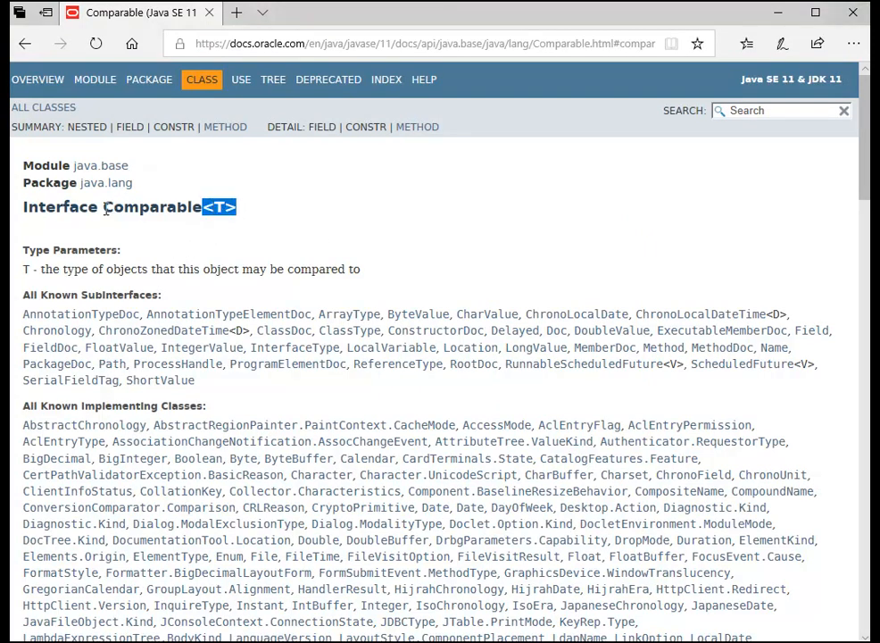
double_click(152, 207)
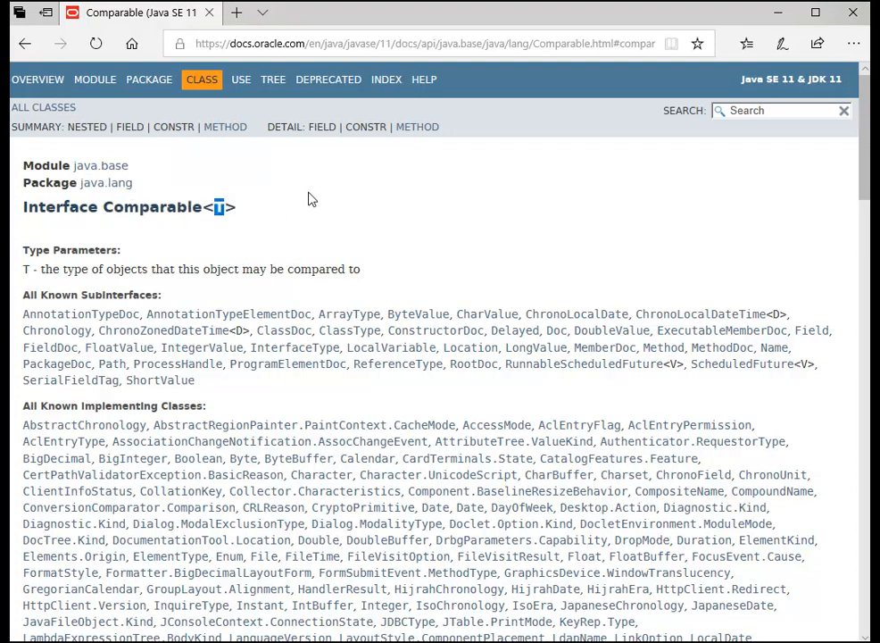
mouse_move(402, 182)
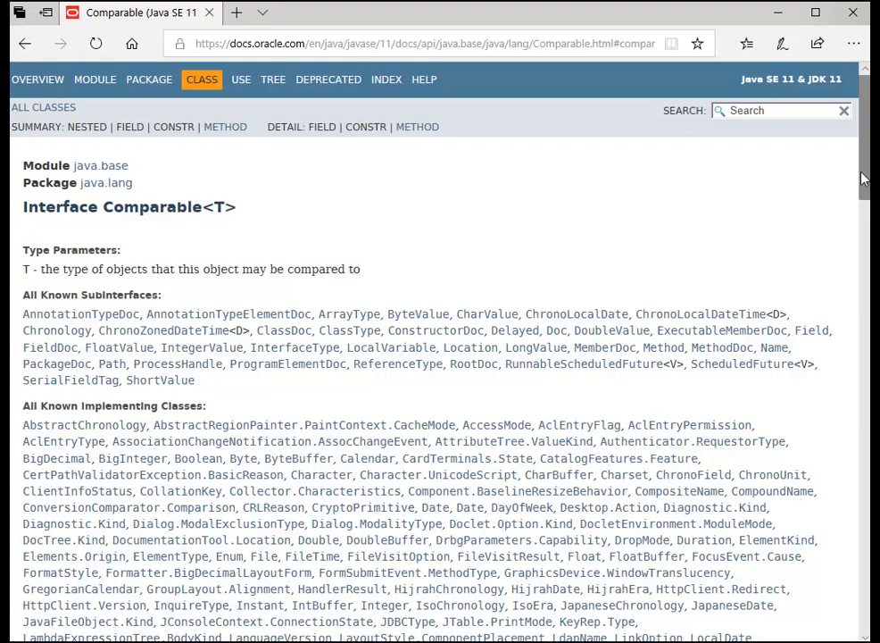
scroll("down", 3)
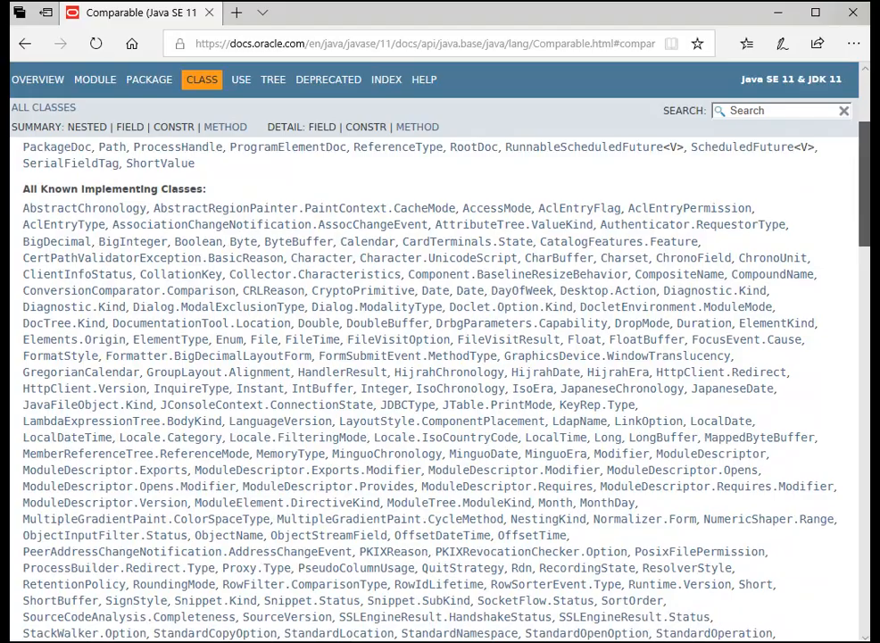
scroll("down", 3)
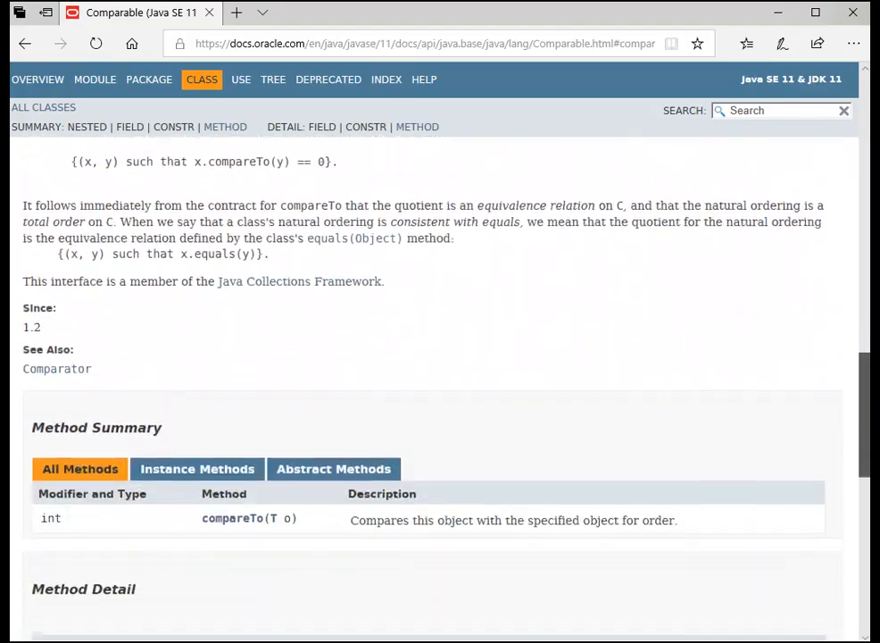
scroll("down", 3)
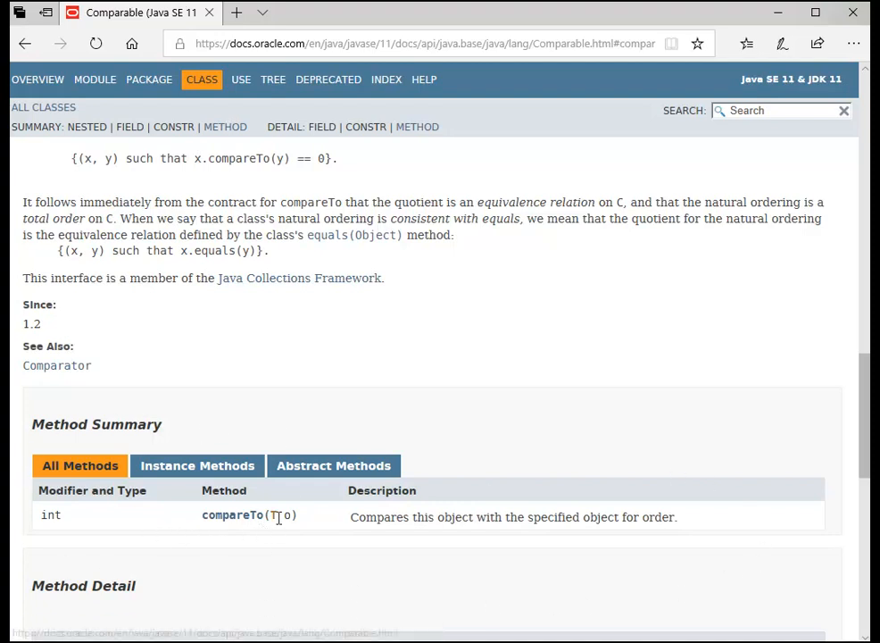
mouse_move(514, 525)
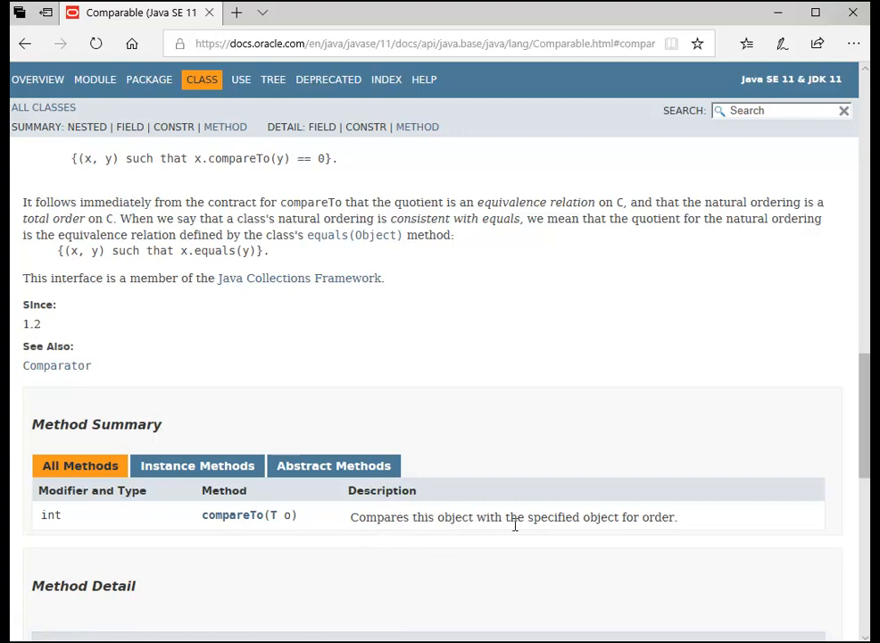
mouse_move(681, 532)
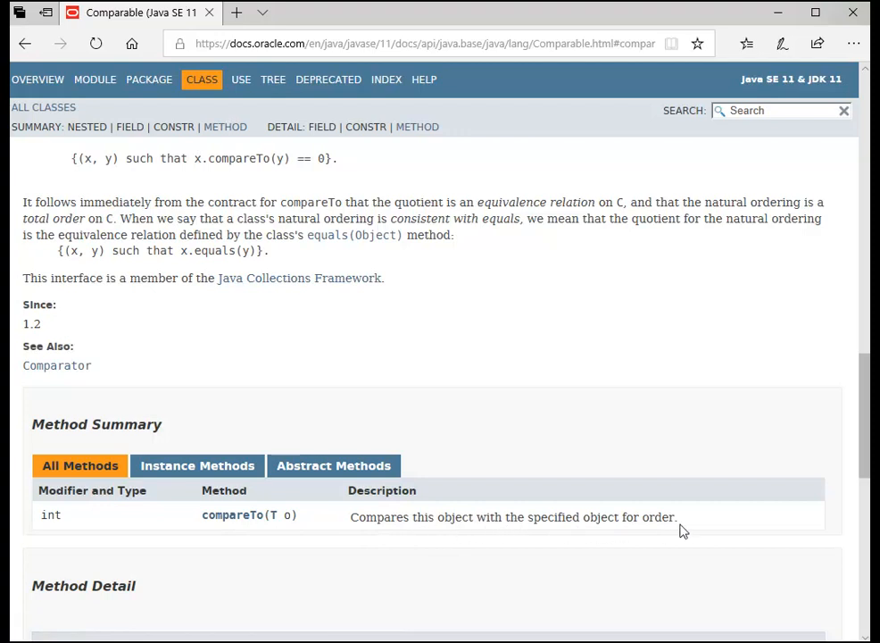
mouse_move(294, 530)
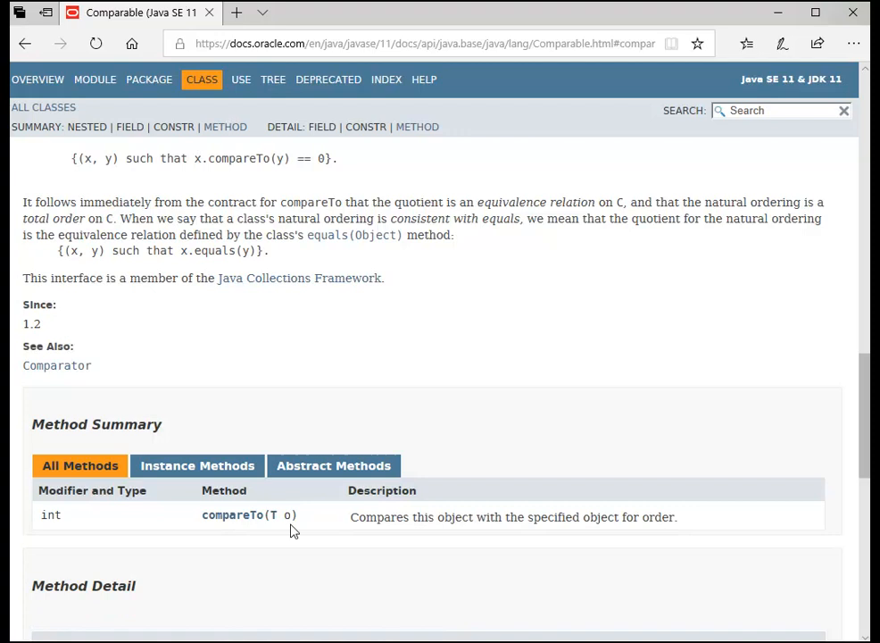
mouse_move(278, 524)
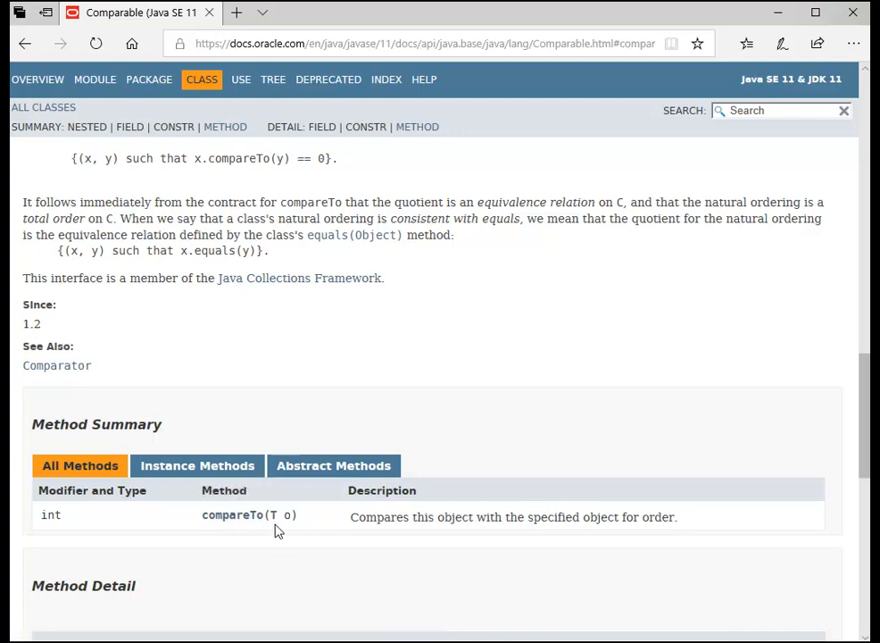
mouse_move(75, 525)
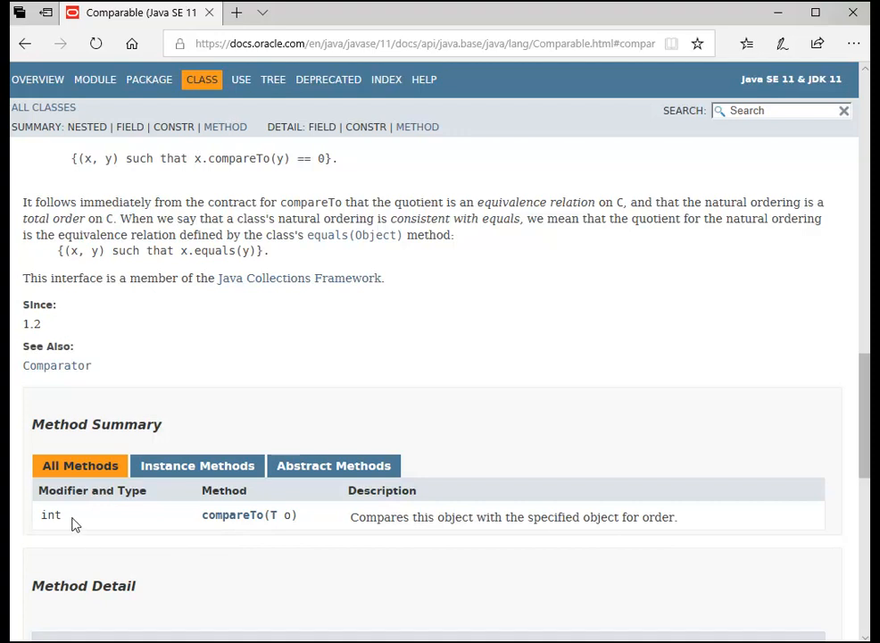
mouse_move(89, 522)
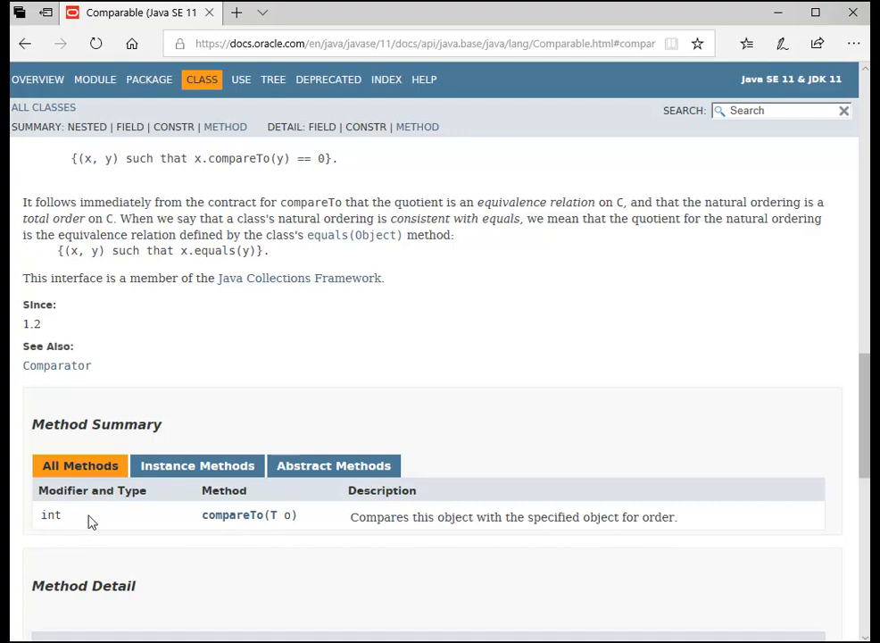
mouse_move(93, 523)
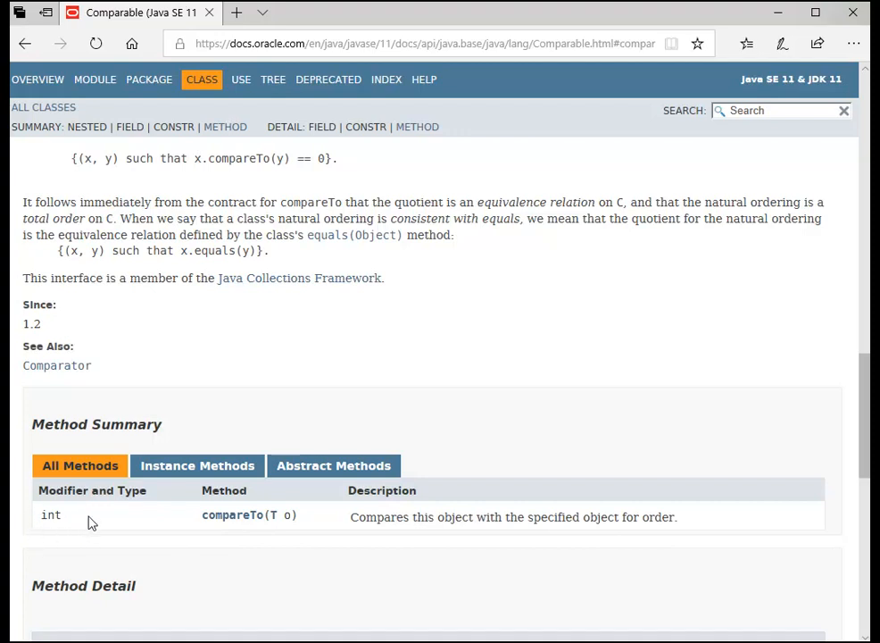
mouse_move(70, 526)
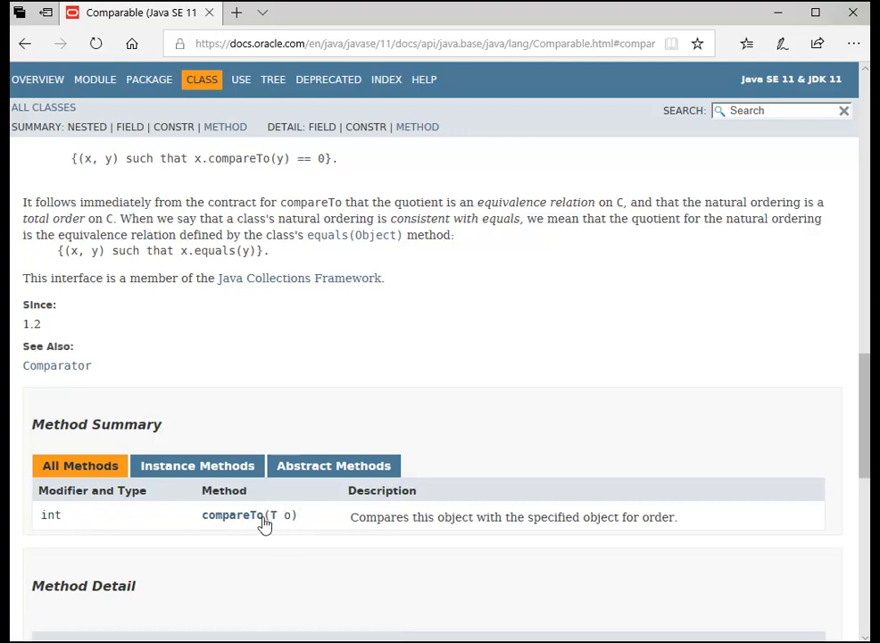
mouse_move(39, 542)
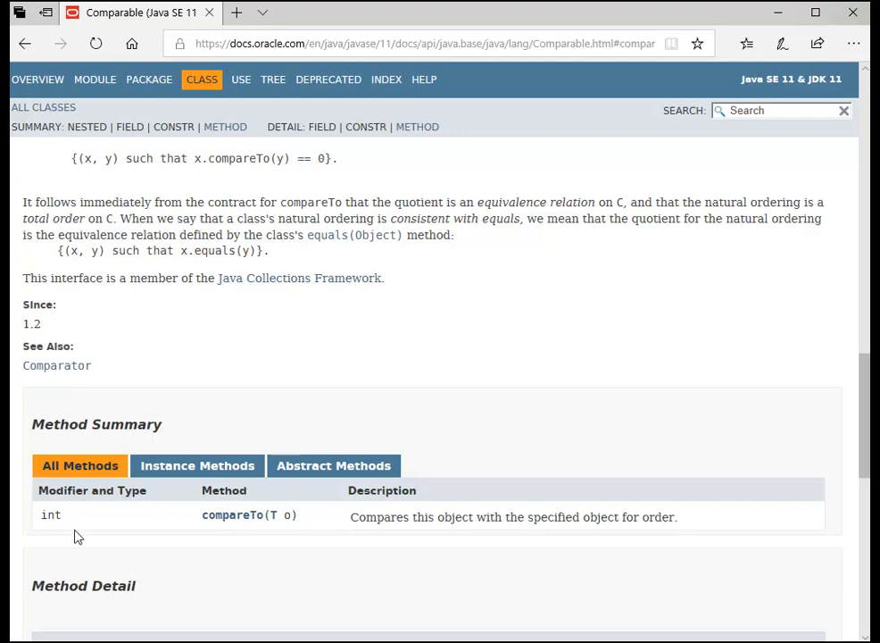
mouse_move(232, 514)
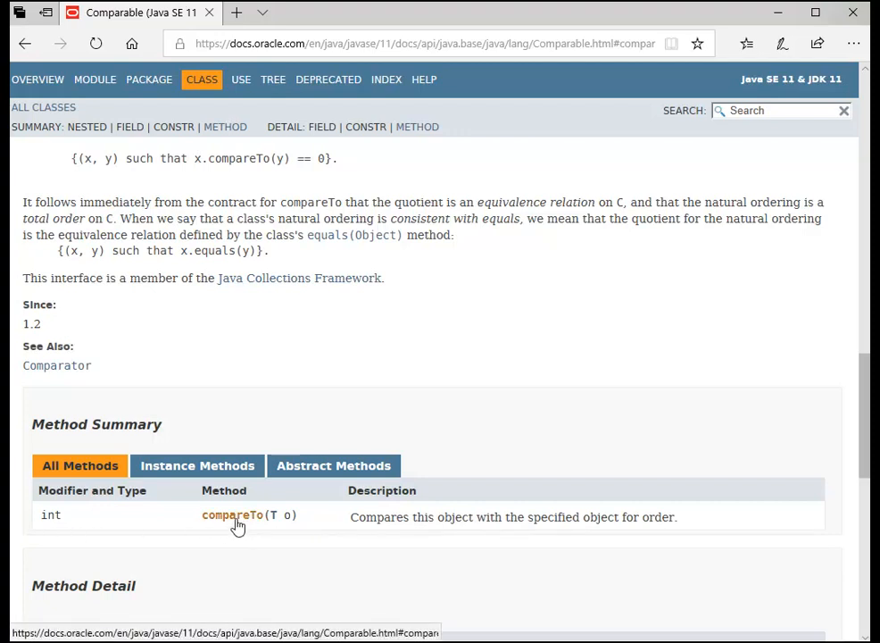
- Jump from the Method Summary to compareTo's Method Detail describing its negative/zero/positive return contract
left_click(232, 514)
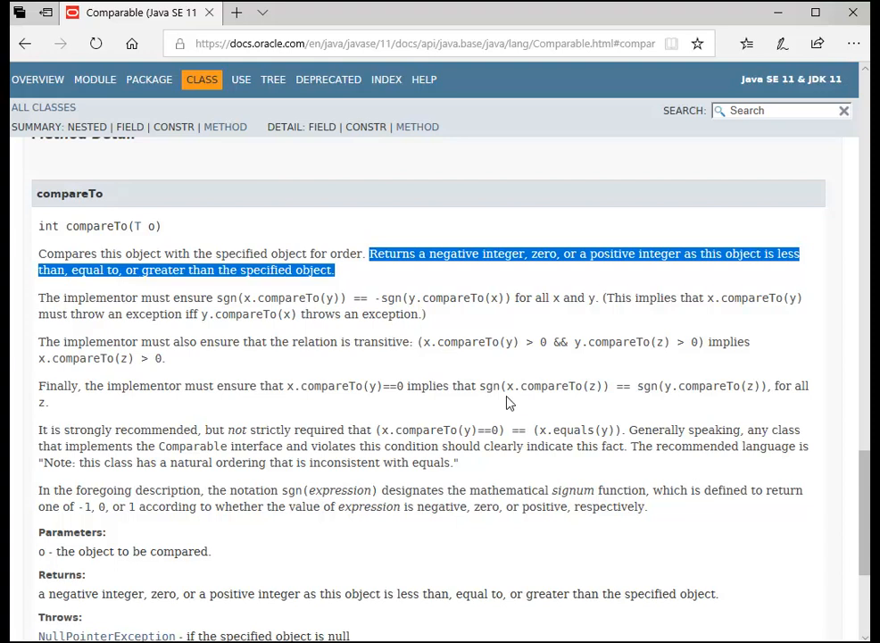
mouse_move(348, 287)
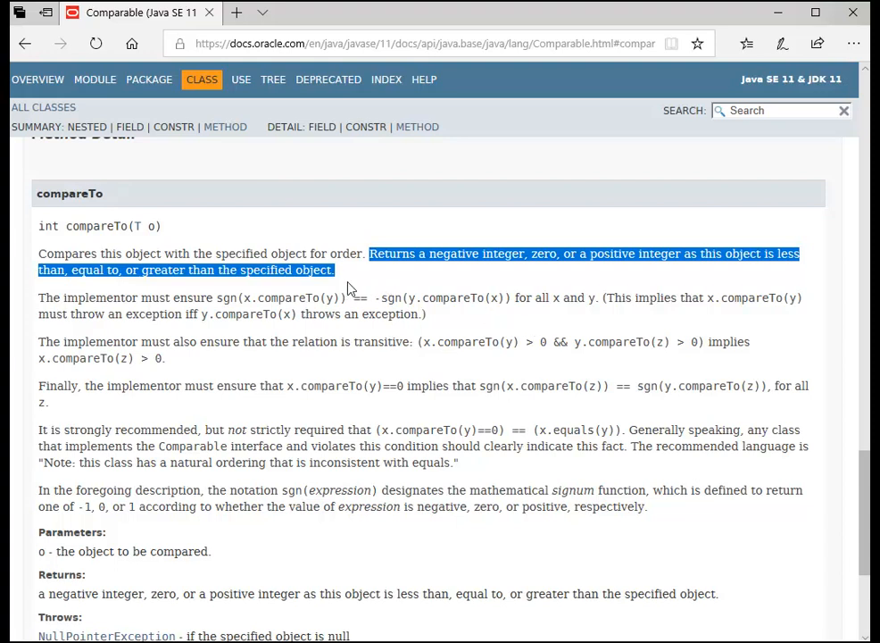
mouse_move(341, 278)
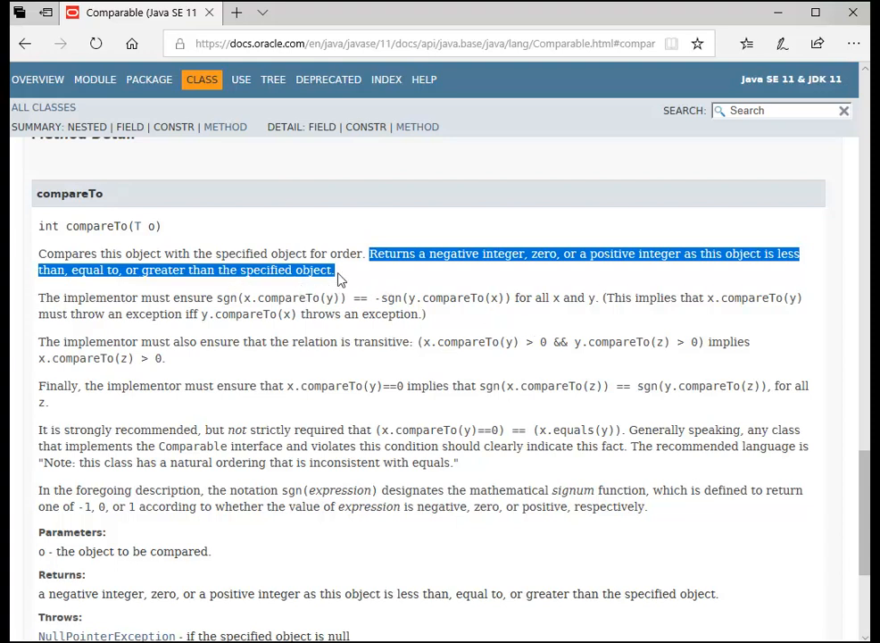